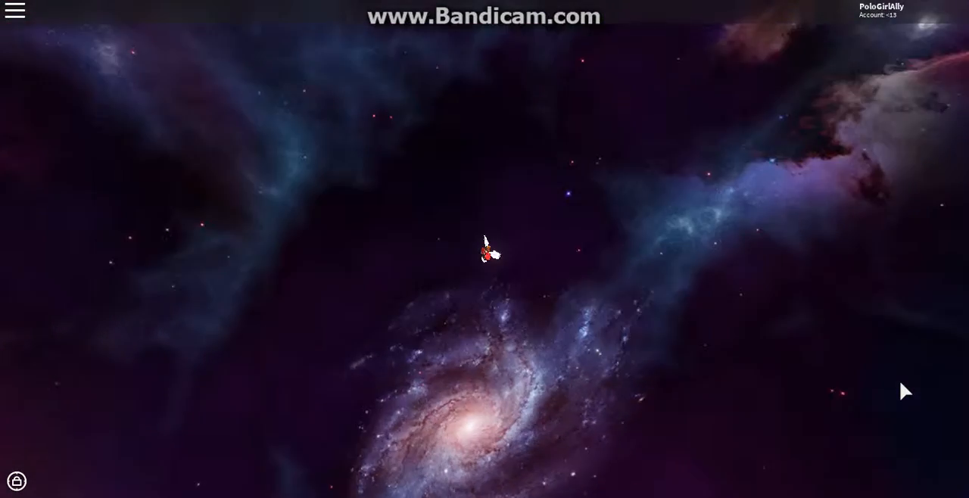
Step: Drift the floating avatar left to bring a new stretch of nebula into view
key(a)
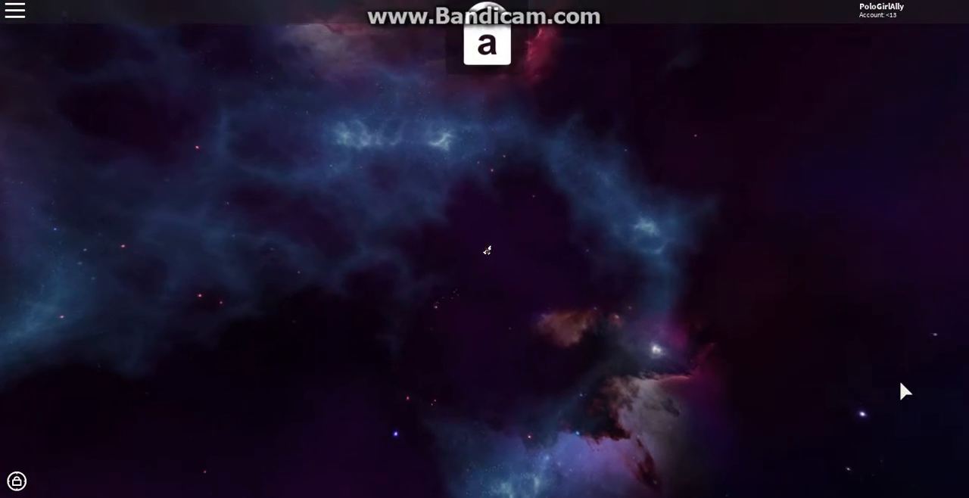